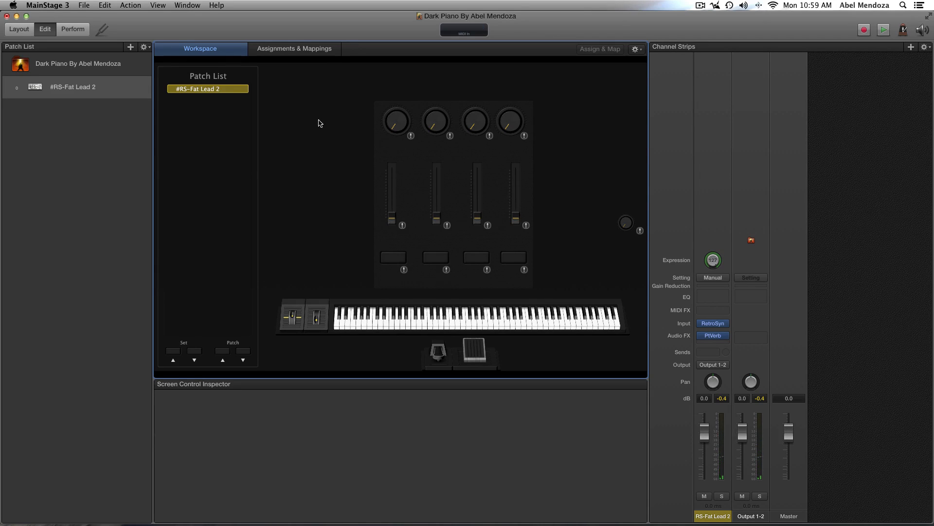
- Review the Echo effect settings, then switch MainStage into Layout mode
{"action": "left_click", "coordinate": [712, 335]}
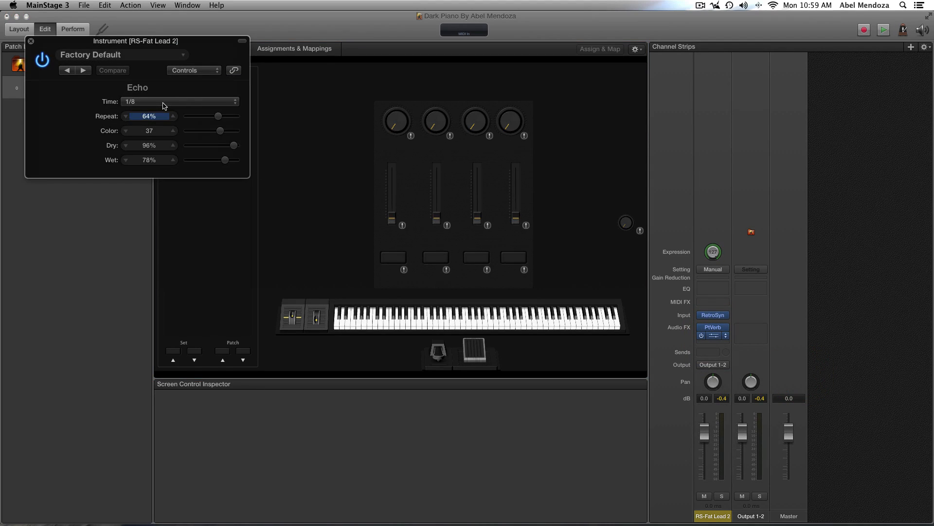
{"action": "left_click", "coordinate": [31, 41]}
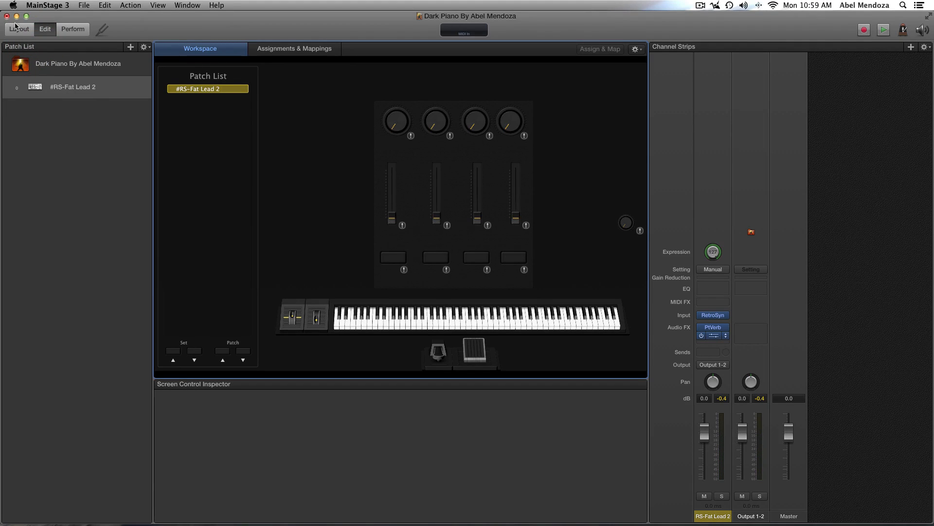
{"action": "left_click", "coordinate": [18, 28]}
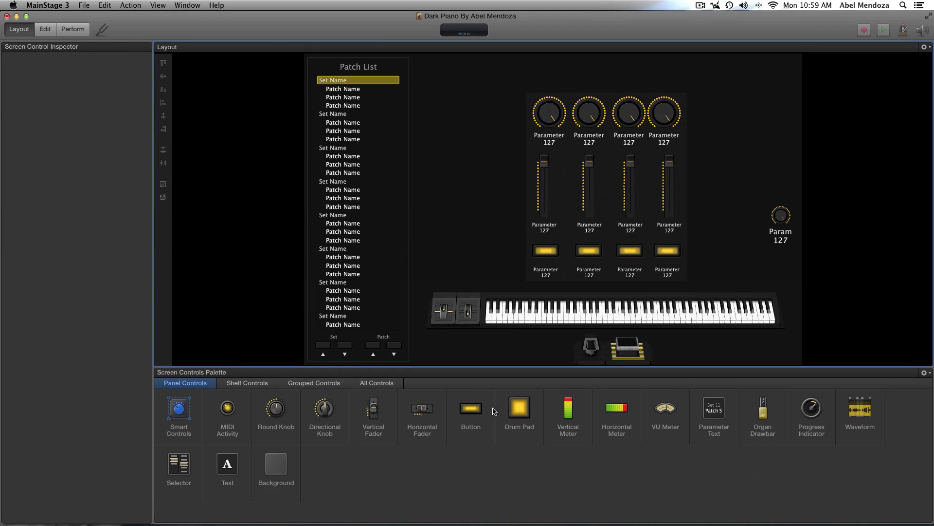
{"action": "mouse_move", "coordinate": [469, 411]}
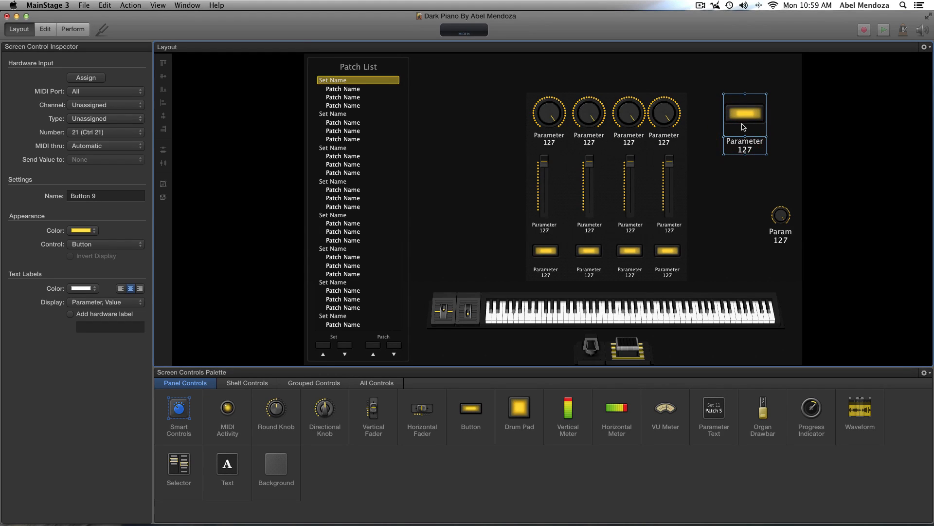
{"action": "mouse_move", "coordinate": [598, 192]}
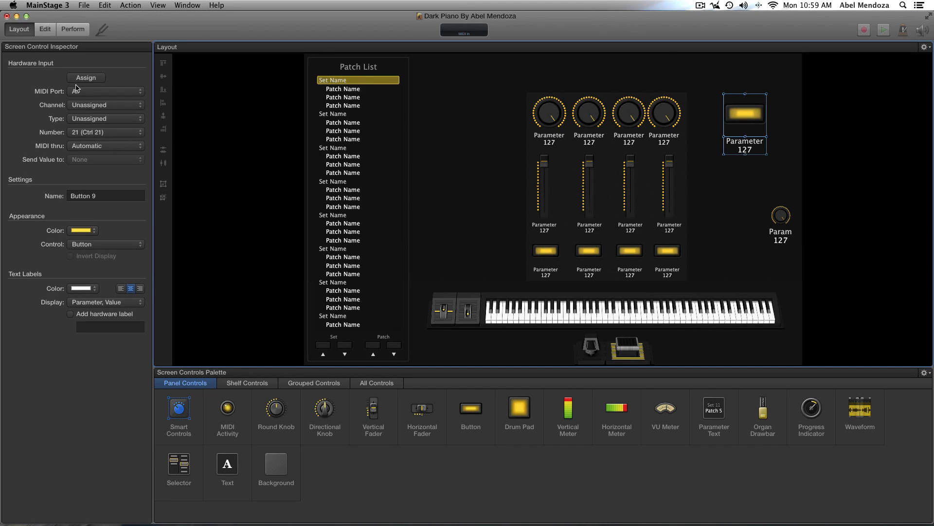
- Assign the new button to the A4 pad on the Akai MPK88 (note A4, channel 2)
{"action": "left_click", "coordinate": [86, 78]}
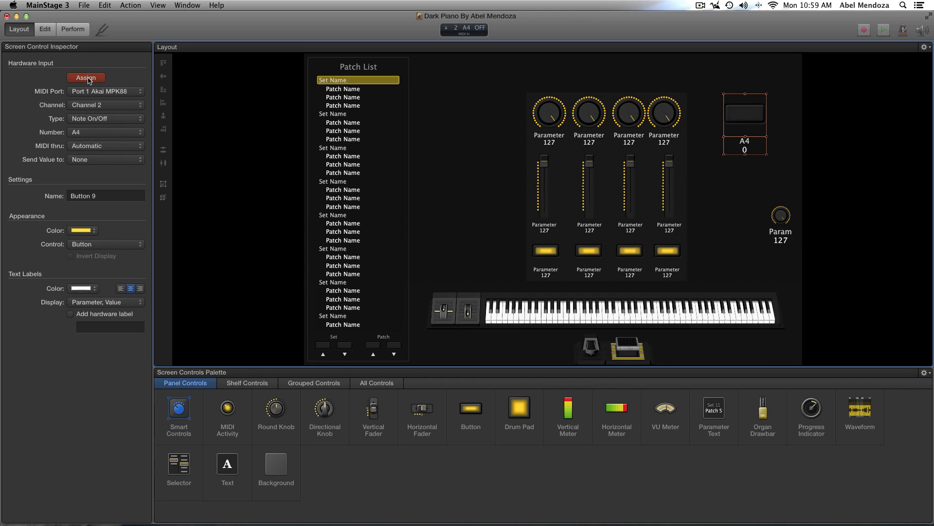
{"action": "left_click", "coordinate": [86, 78]}
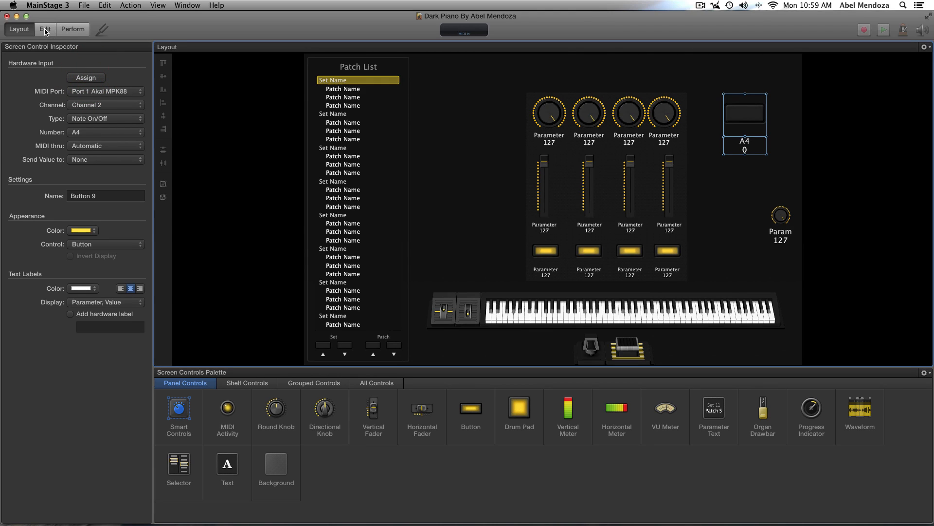
{"action": "mouse_move", "coordinate": [45, 29]}
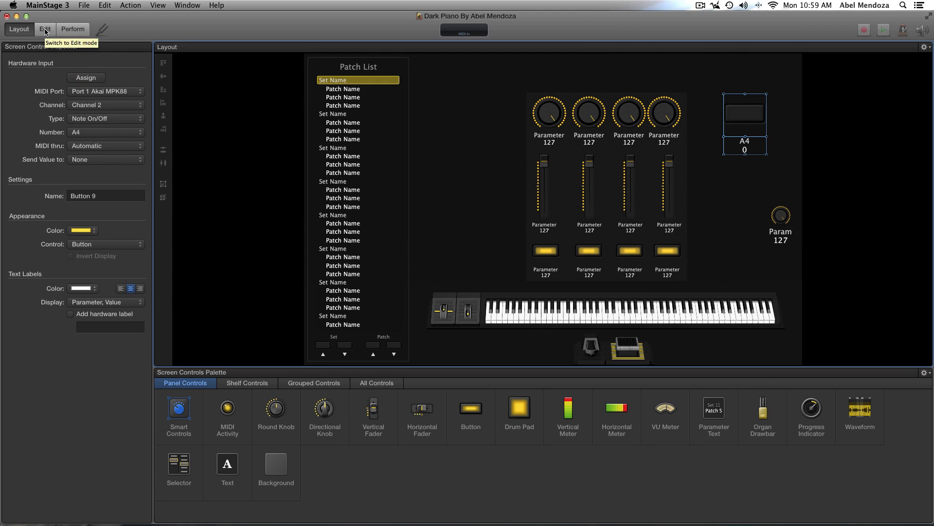
- Back in Edit mode, map the button to the Tap Tempo action from the Actions list
{"action": "left_click", "coordinate": [43, 29]}
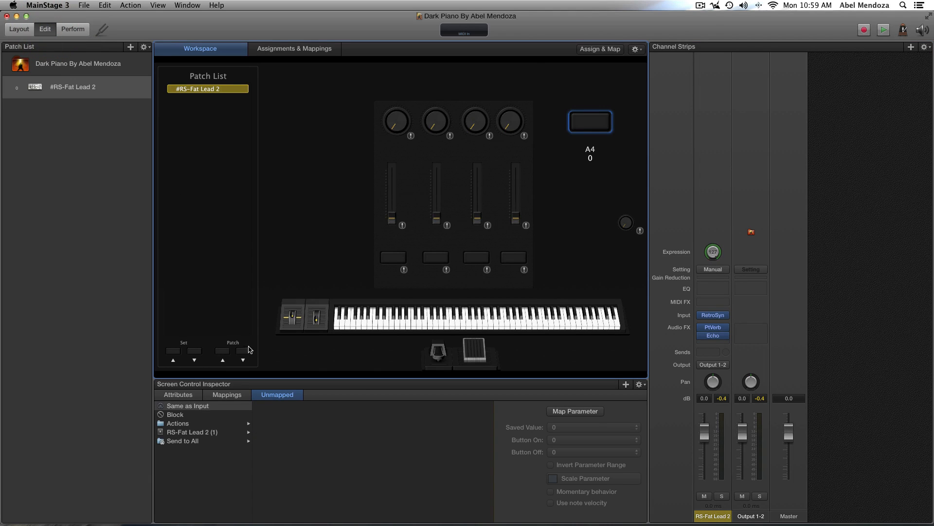
{"action": "mouse_move", "coordinate": [620, 133]}
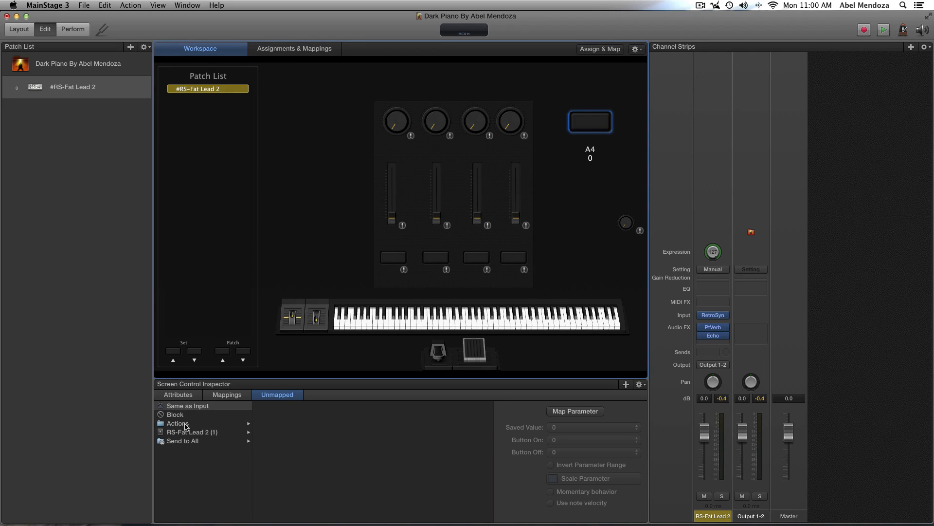
{"action": "left_click", "coordinate": [177, 423]}
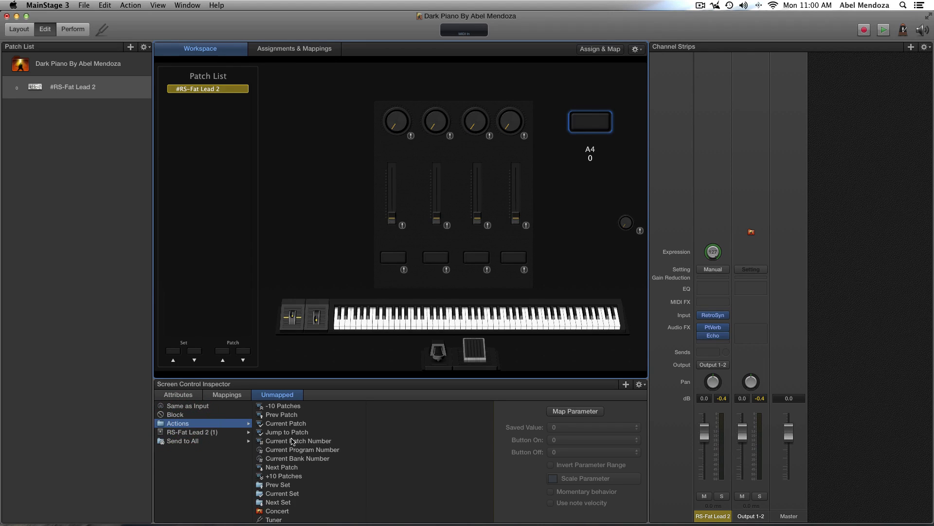
{"action": "scroll", "scroll_direction": "down", "scroll_amount": 3}
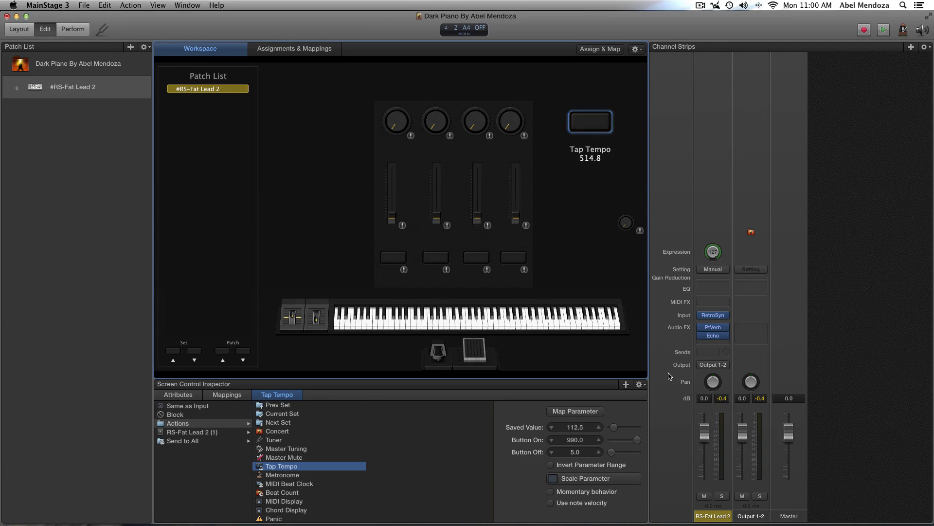
- Tap the beat four times, bringing the tempo from about 140 down to 89.3 BPM
{"action": "left_click", "coordinate": [590, 121]}
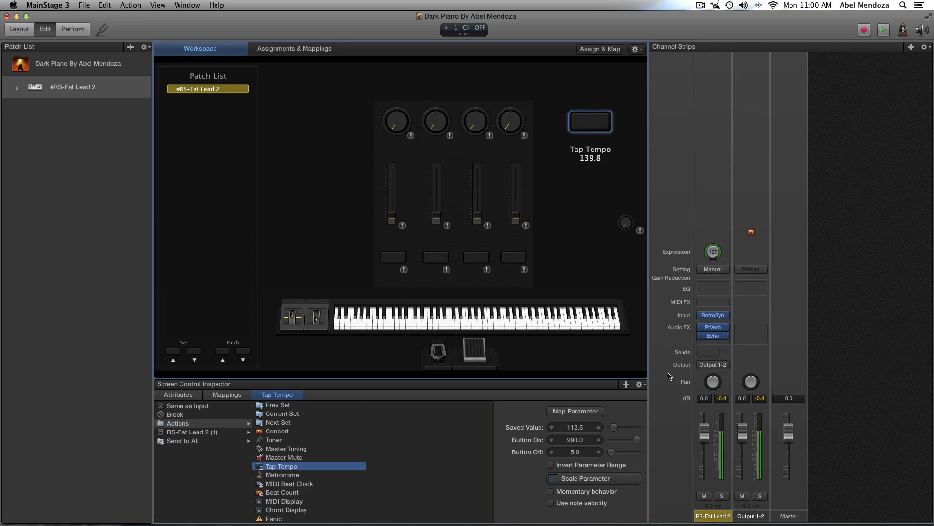
{"action": "left_click", "coordinate": [590, 121]}
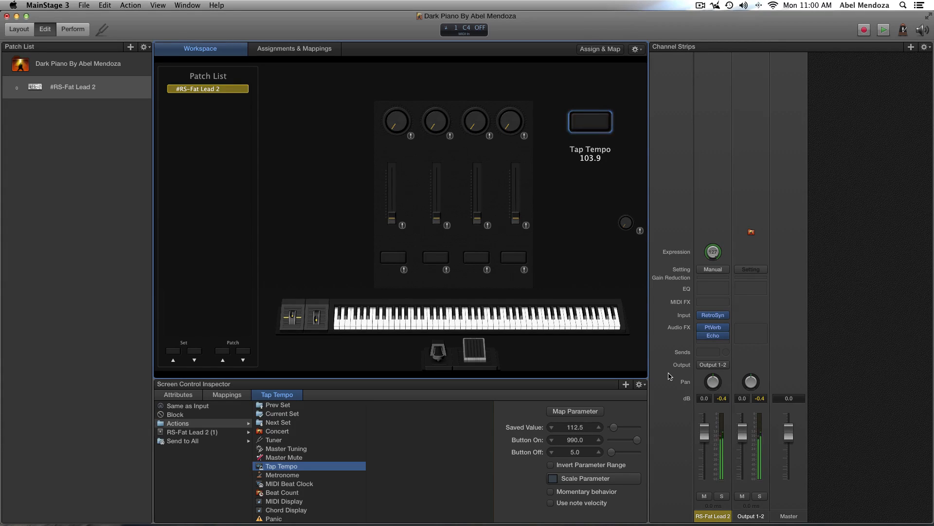
{"action": "left_click", "coordinate": [590, 121]}
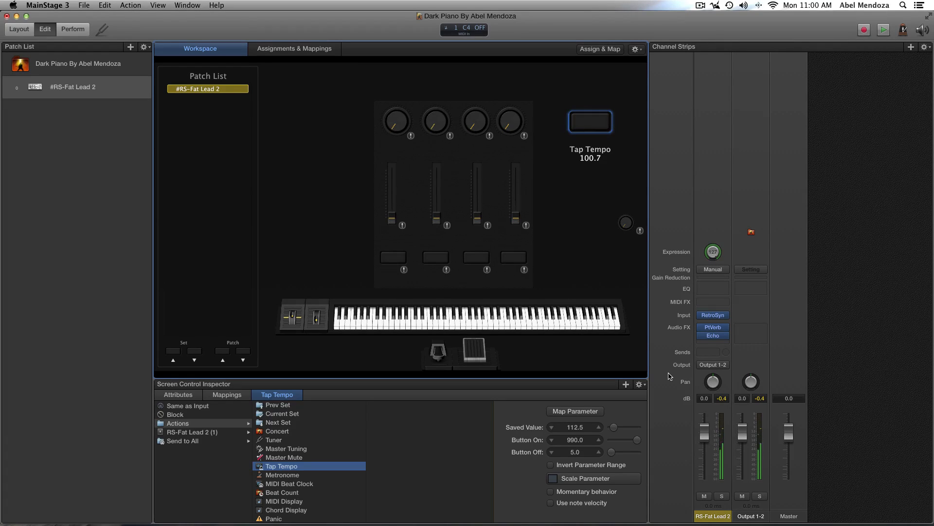
{"action": "left_click", "coordinate": [590, 121]}
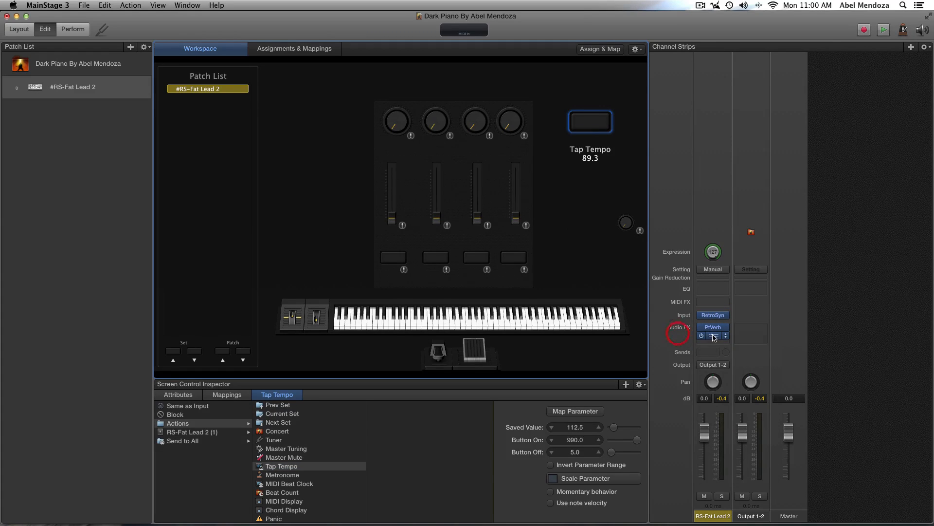
- Set the Echo plug-in's Time to a dotted eighth note (1/8 .) and close it
{"action": "left_click", "coordinate": [713, 335]}
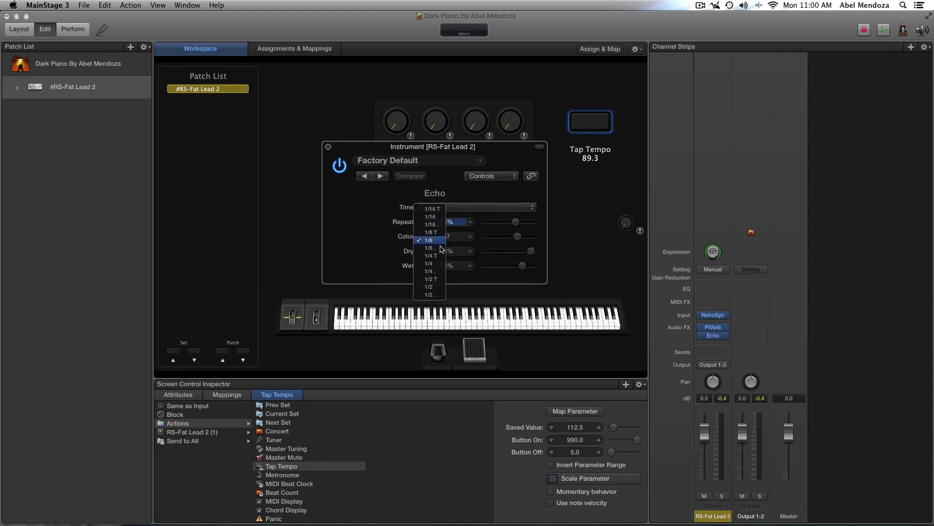
{"action": "left_click", "coordinate": [431, 248]}
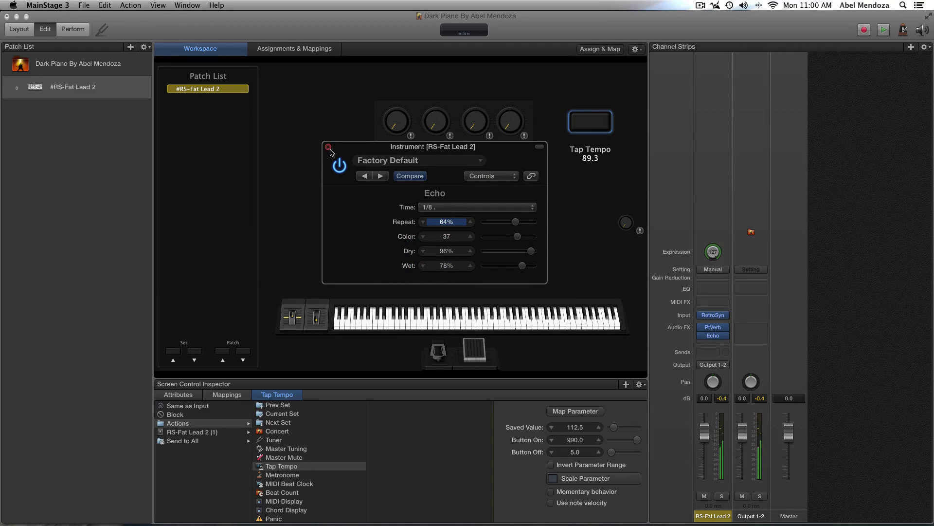
{"action": "left_click", "coordinate": [328, 147]}
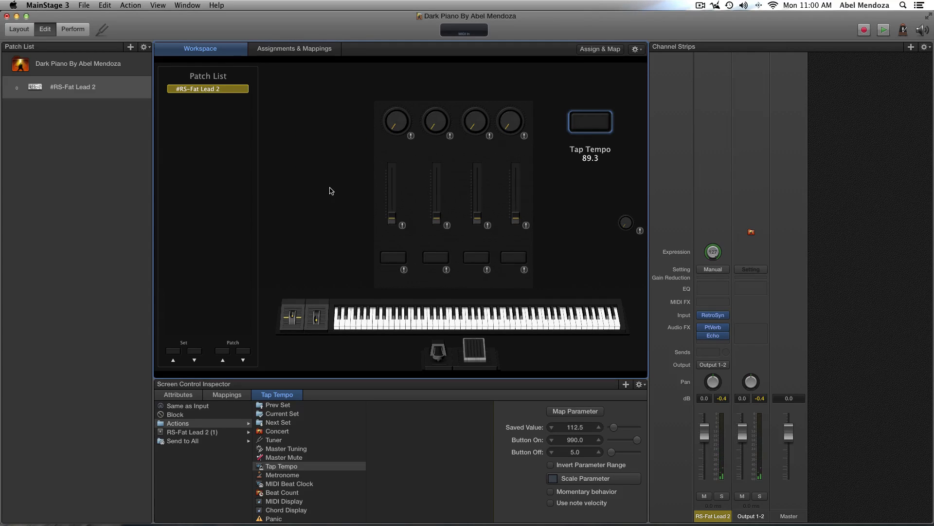